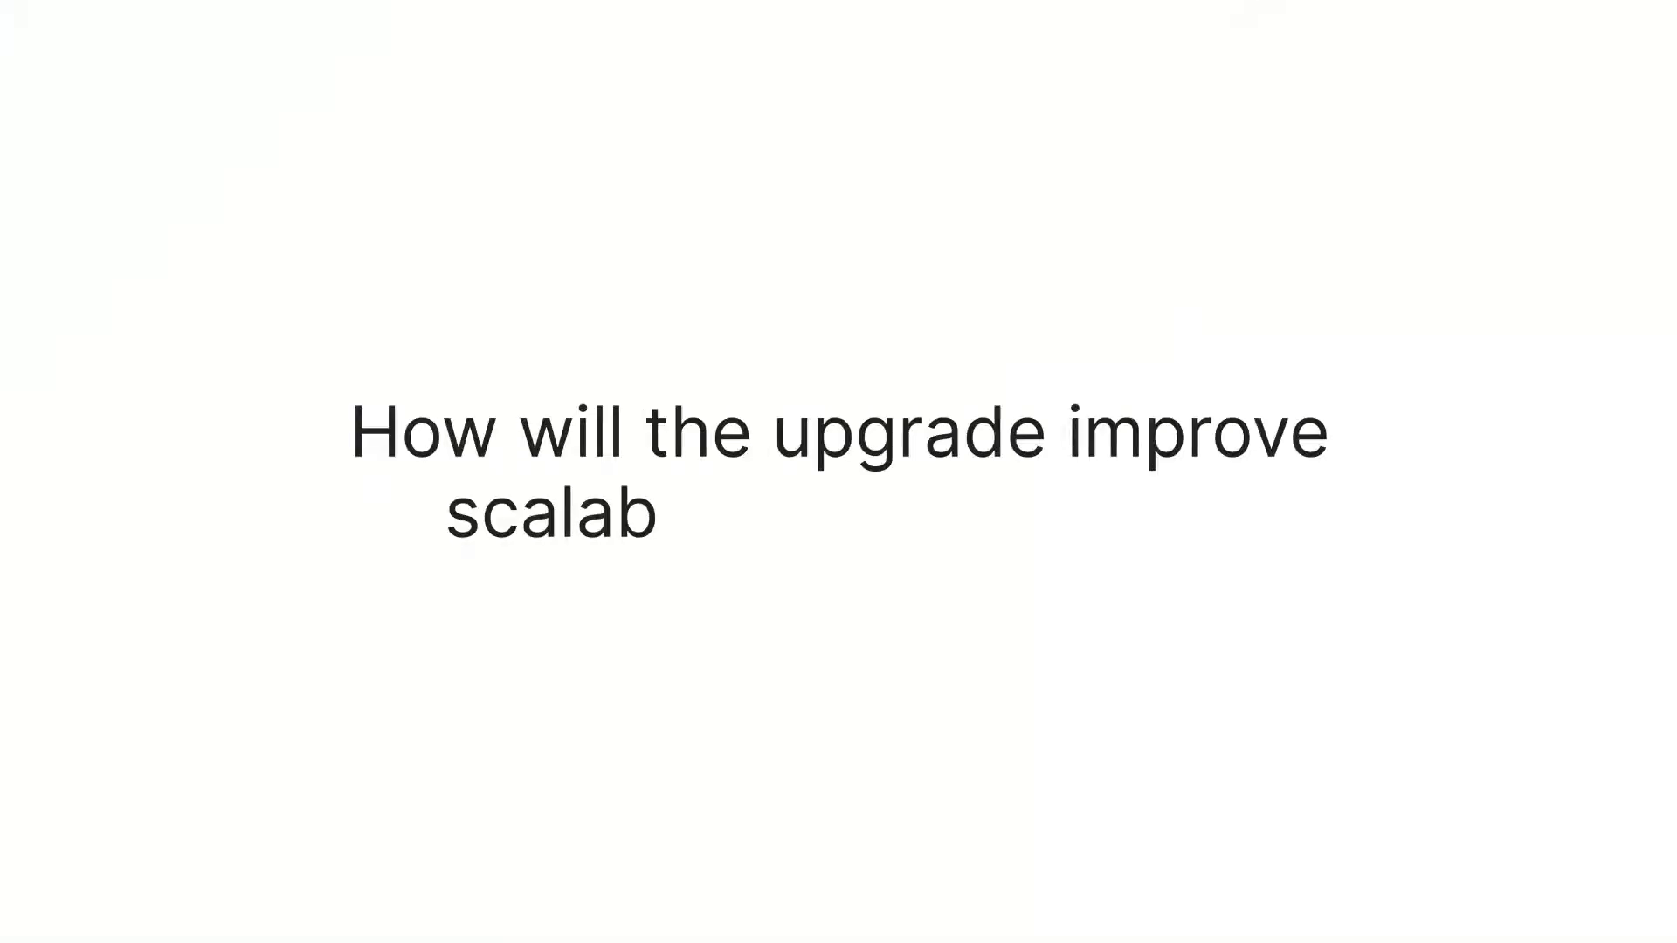
type("ility and security?")
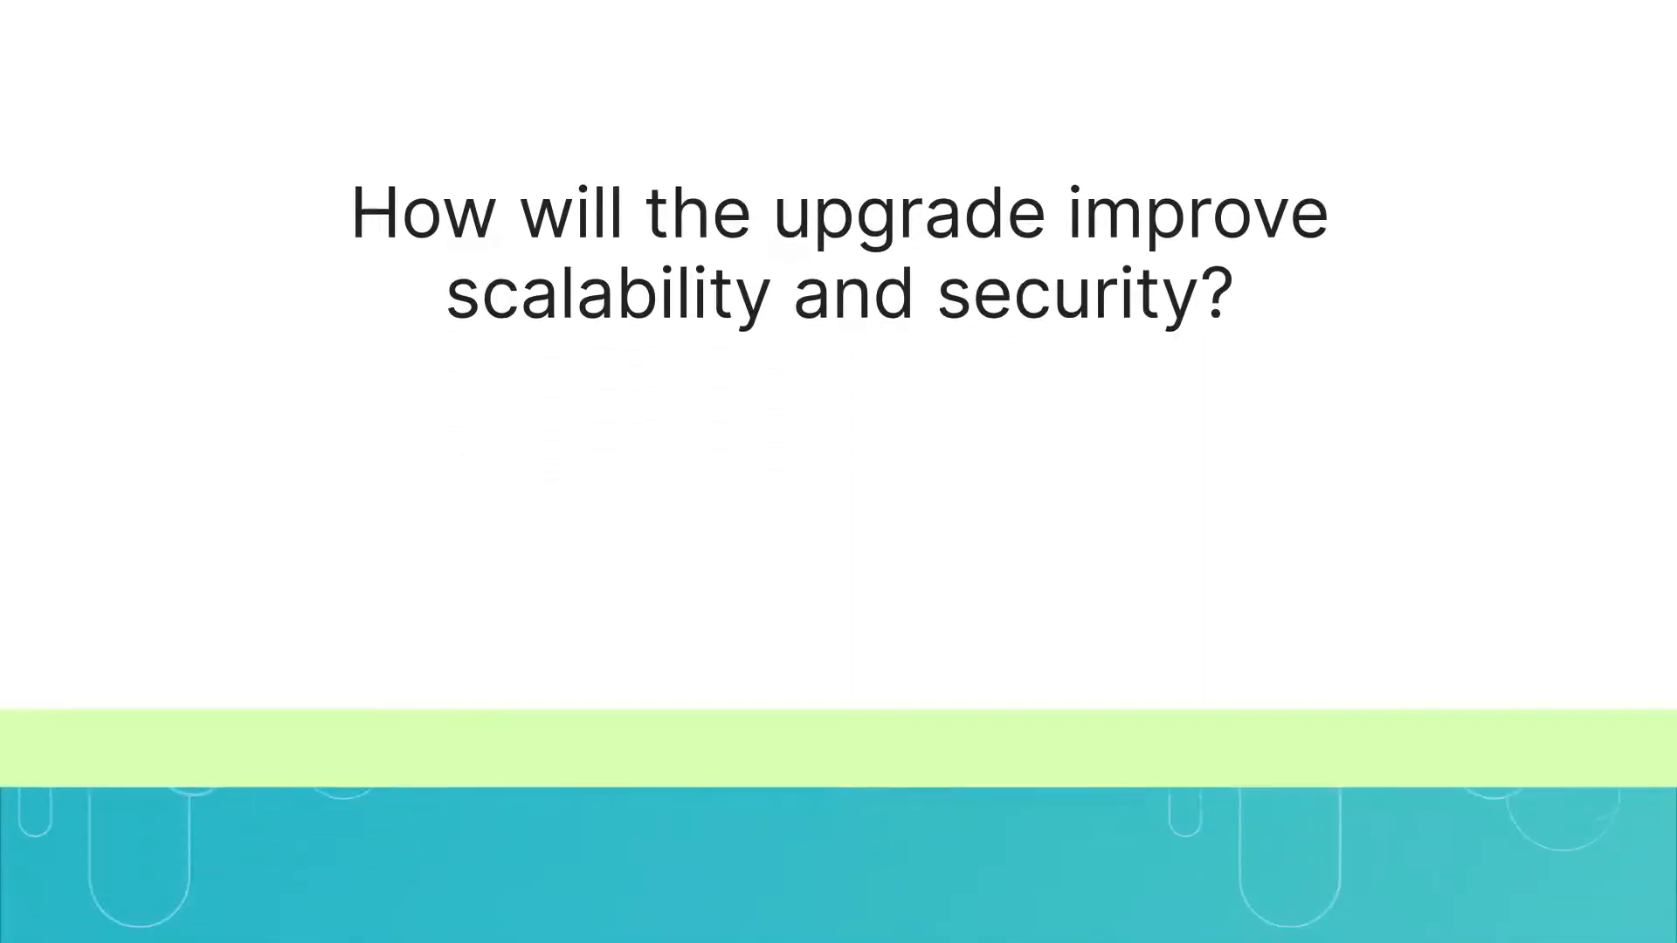